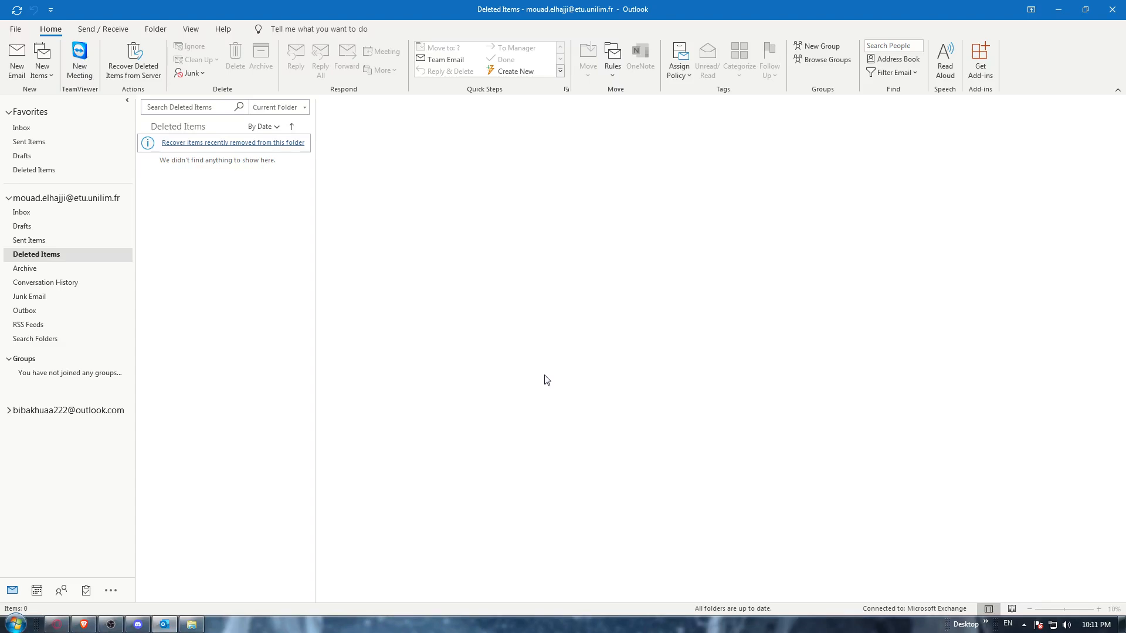
pyautogui.moveTo(482, 376)
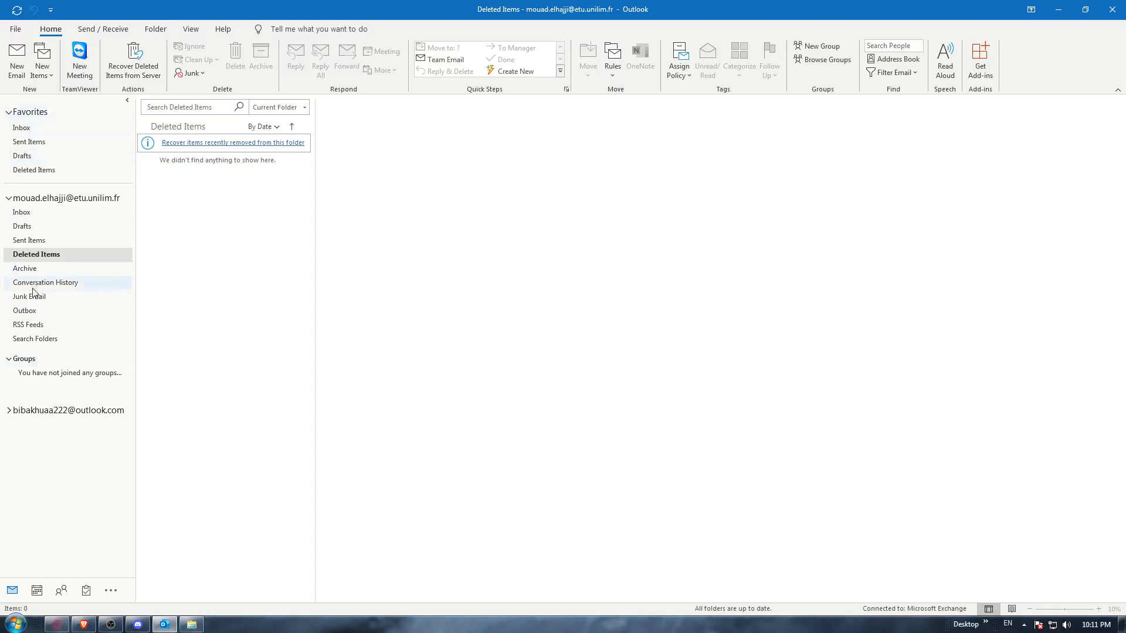
# Check the empty Archive folder, then return to the Inbox message list
pyautogui.click(26, 267)
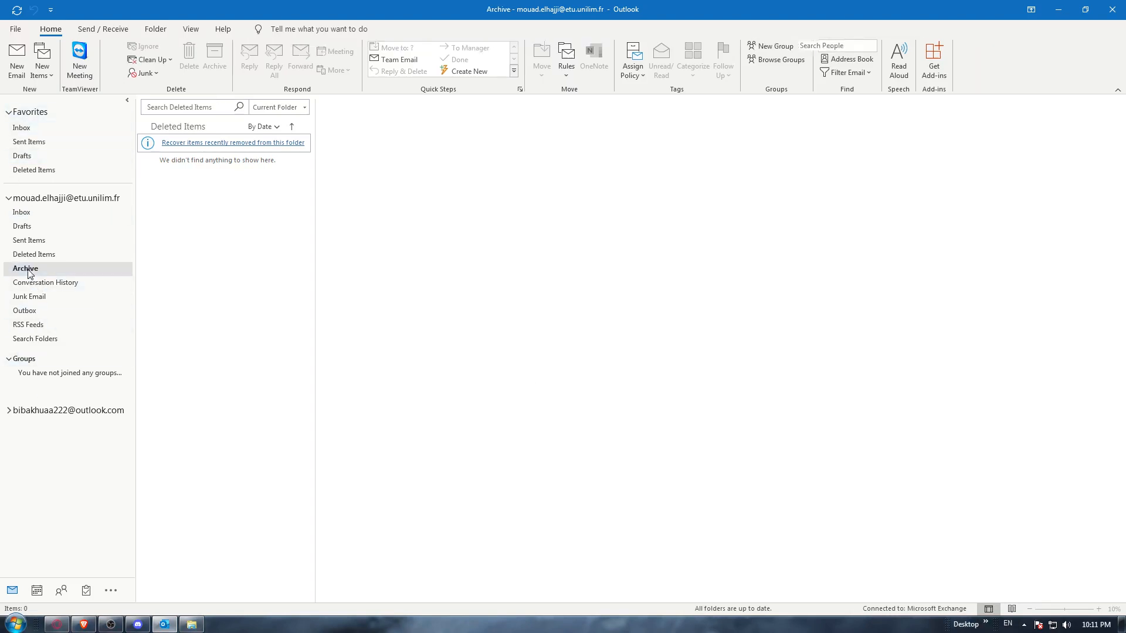
pyautogui.click(25, 267)
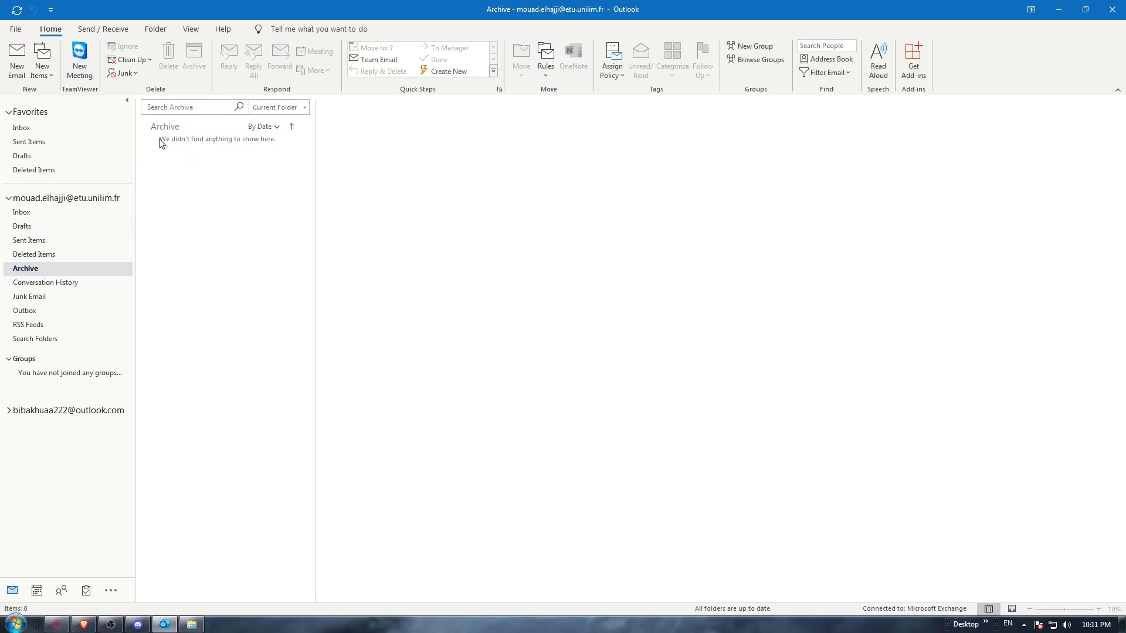
pyautogui.moveTo(246, 160)
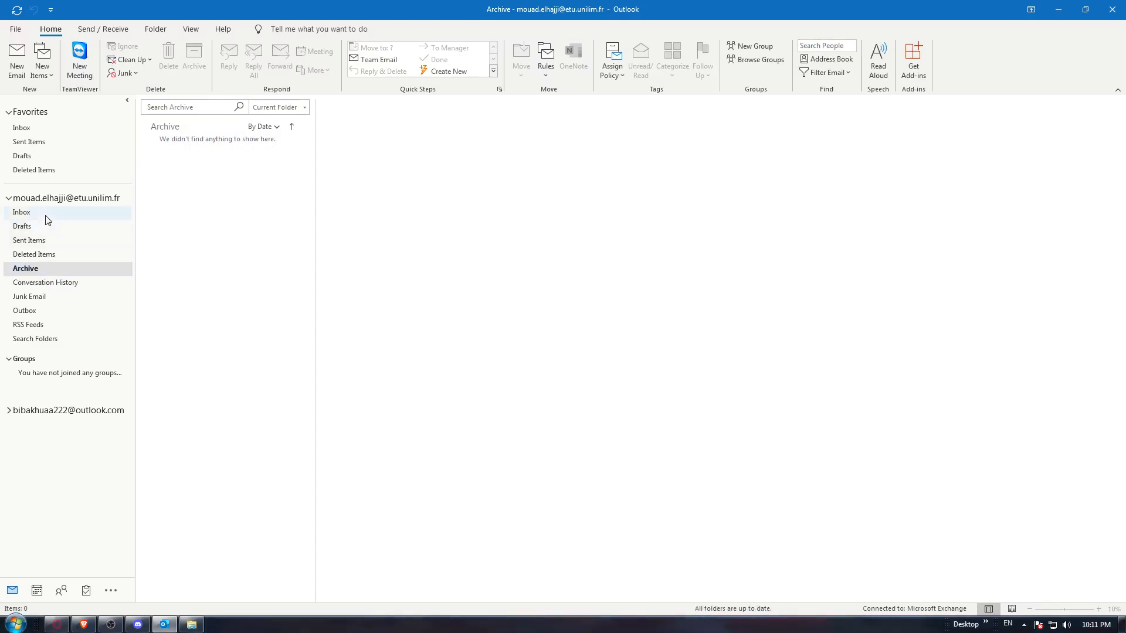
pyautogui.click(21, 212)
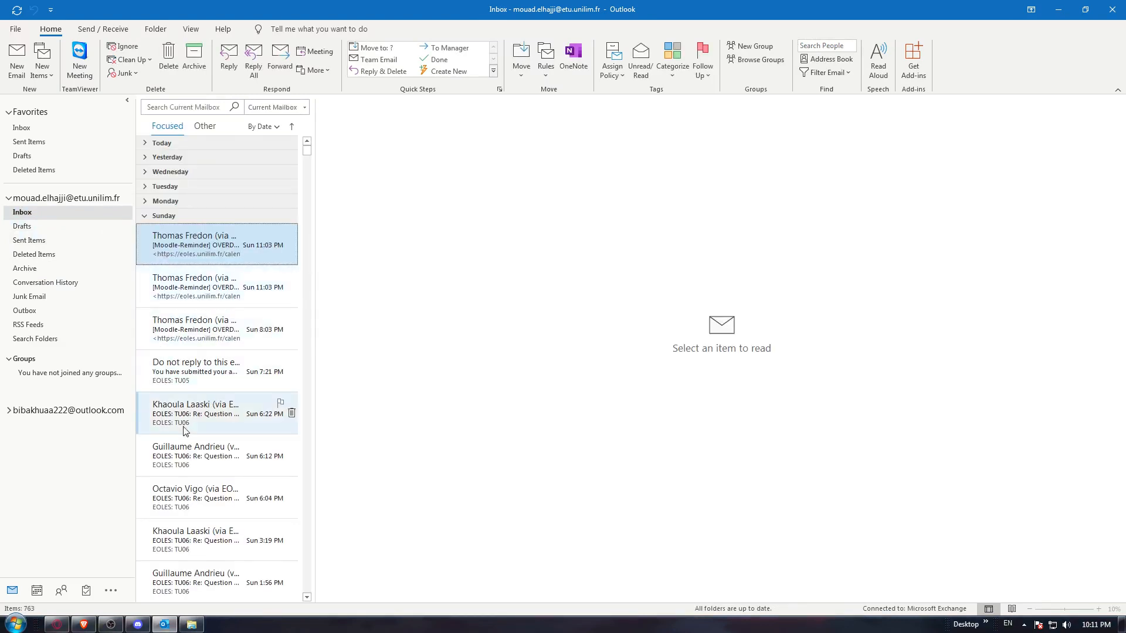
# Archive the Sunday 6:22 PM TU06 email and confirm it in the Archive folder
pyautogui.click(292, 413)
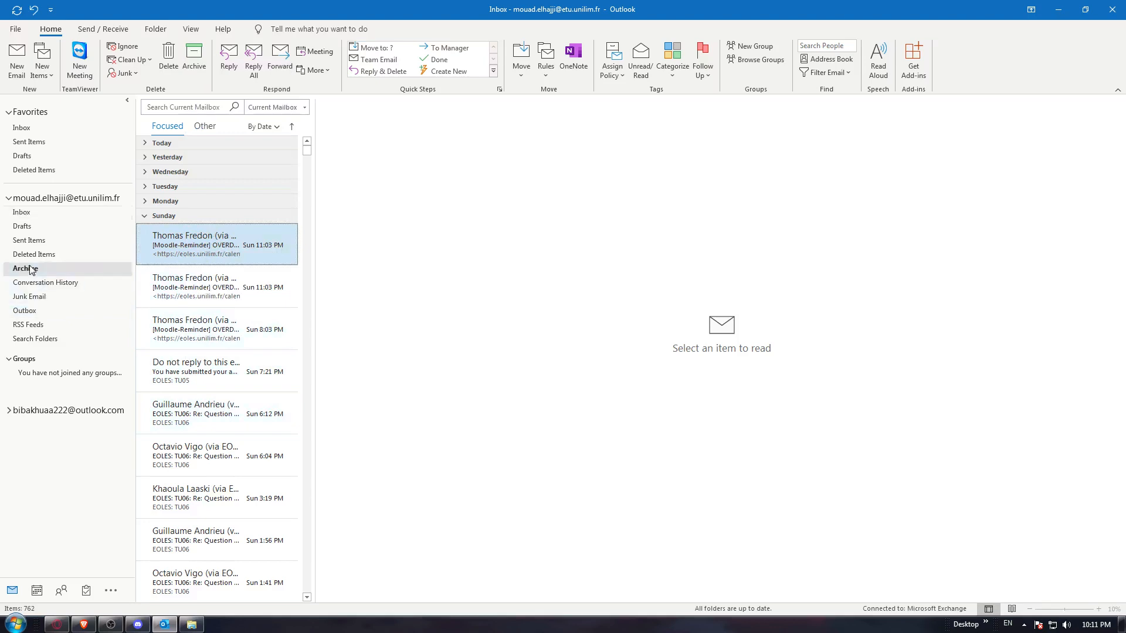
pyautogui.click(25, 268)
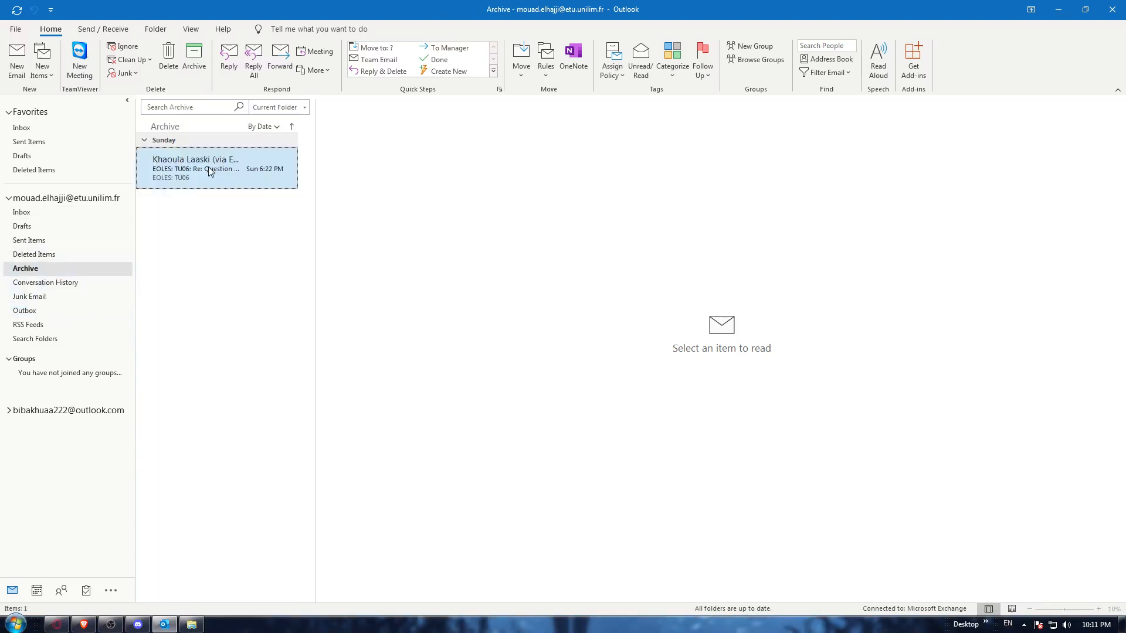
pyautogui.click(144, 139)
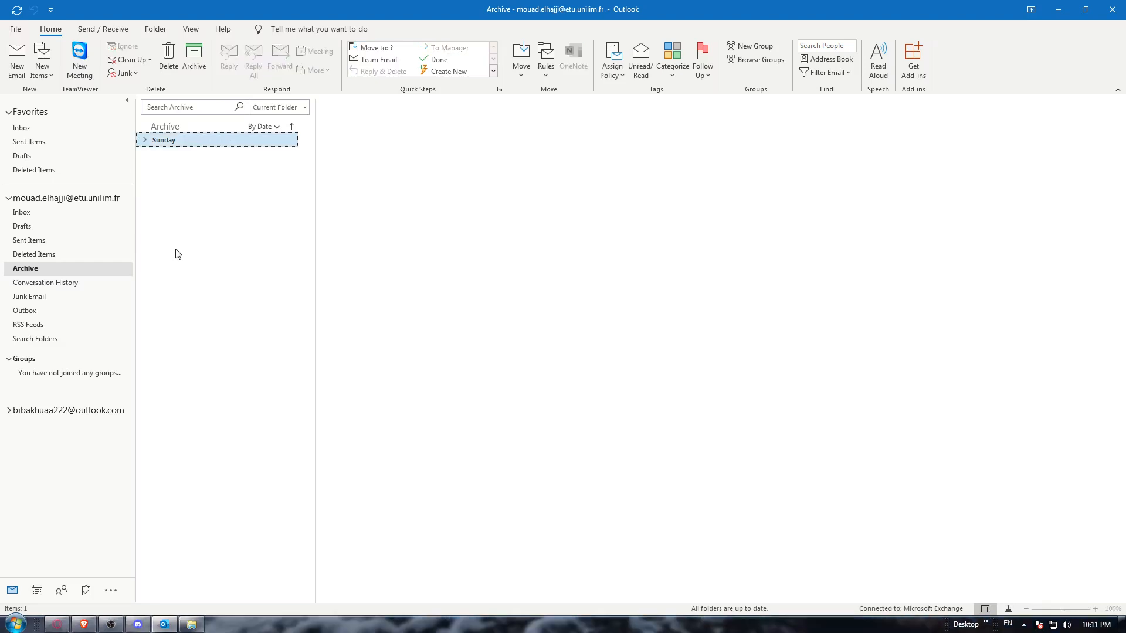
pyautogui.moveTo(151, 162)
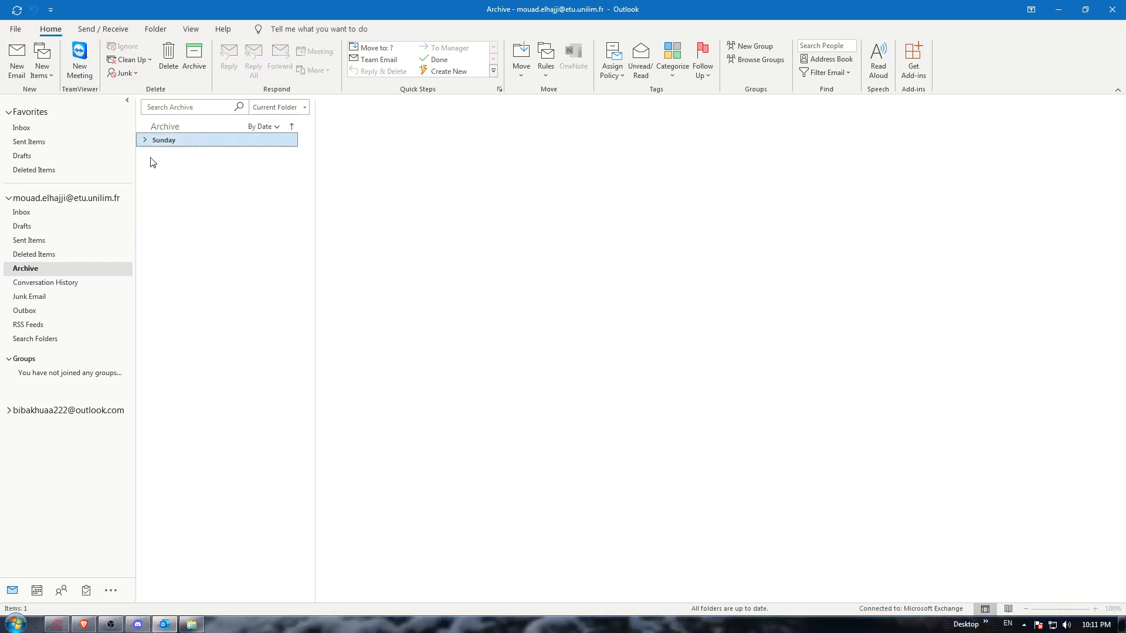
# Bring up the context menu on the archived TU06 email to move it back
pyautogui.rightClick(172, 169)
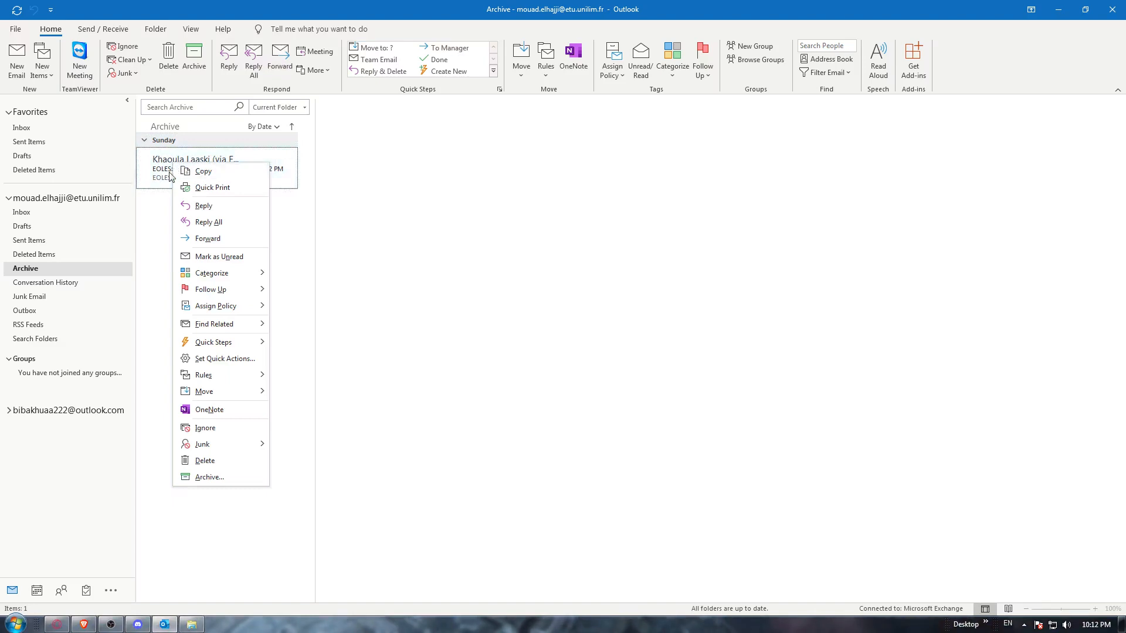
pyautogui.moveTo(213, 238)
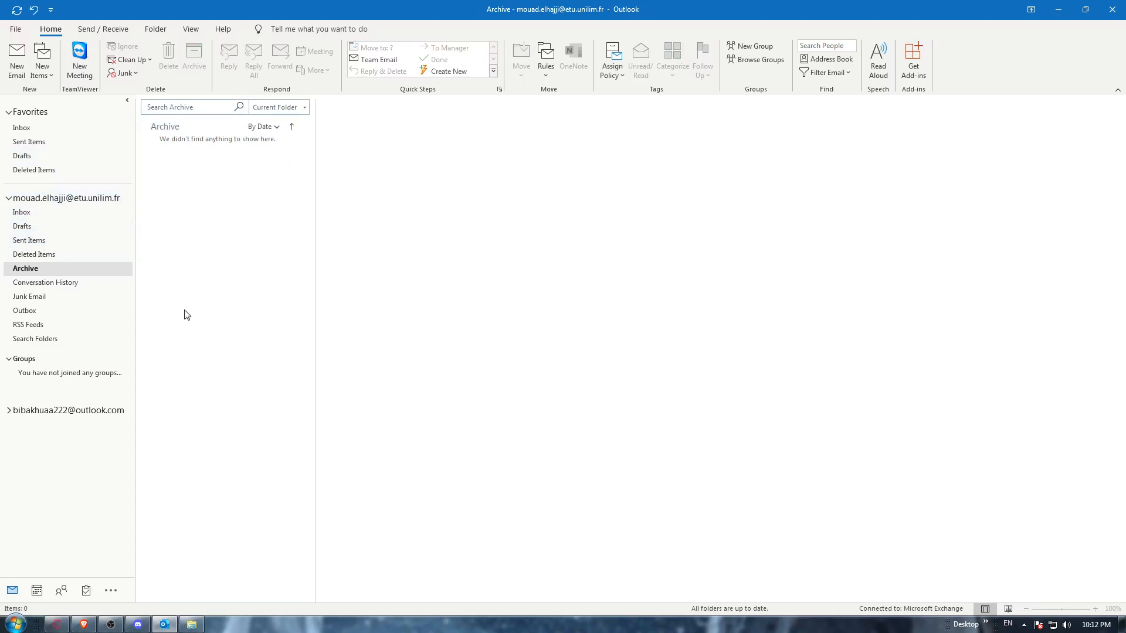
pyautogui.moveTo(212, 391)
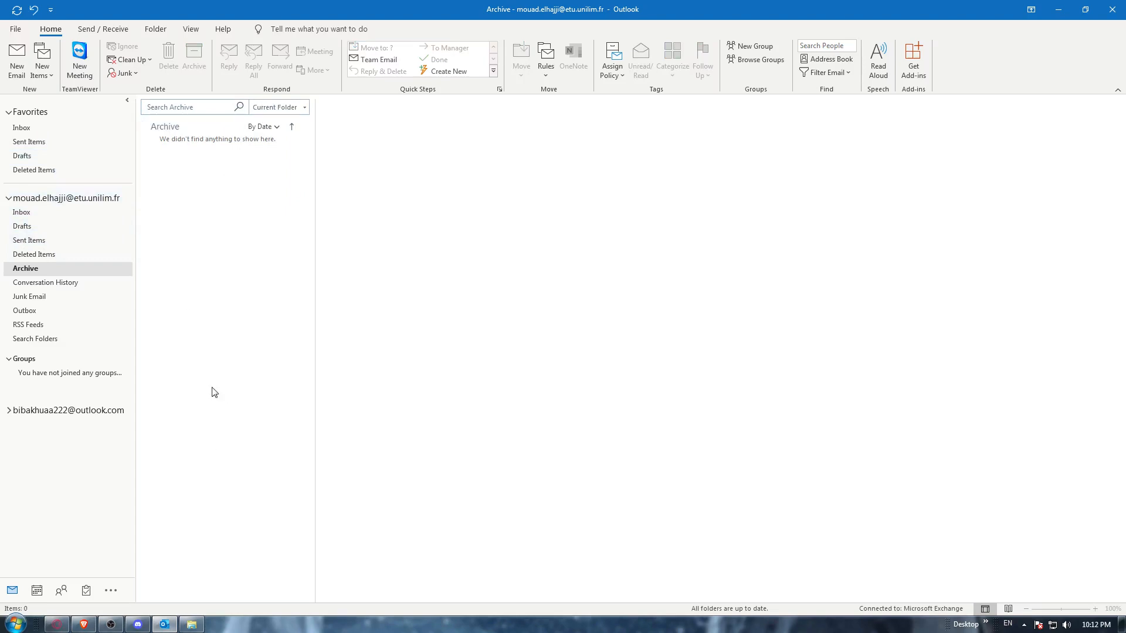